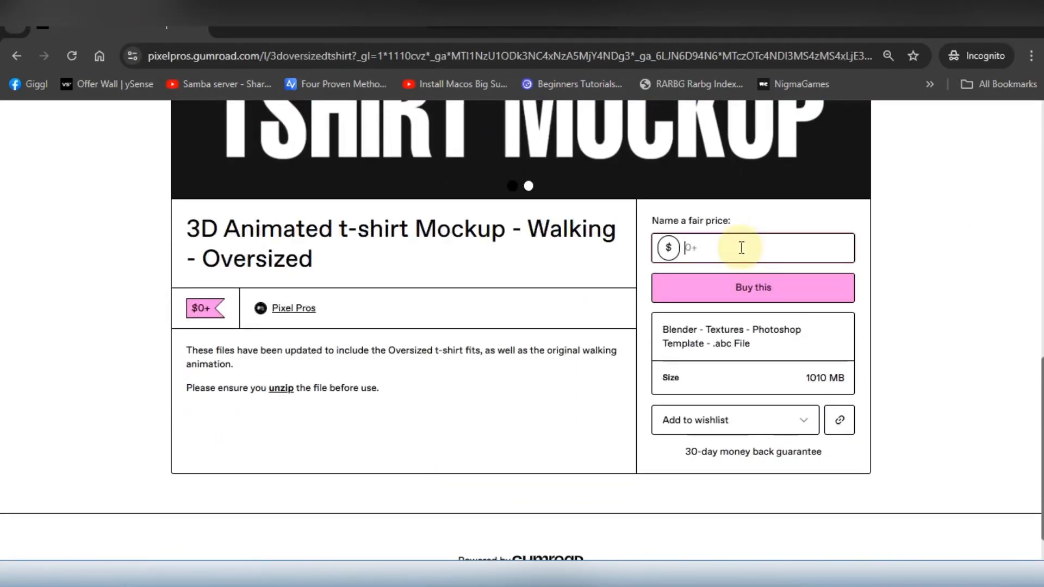
Set a $0 fair price, proceed to checkout and set no tip.
text(10)
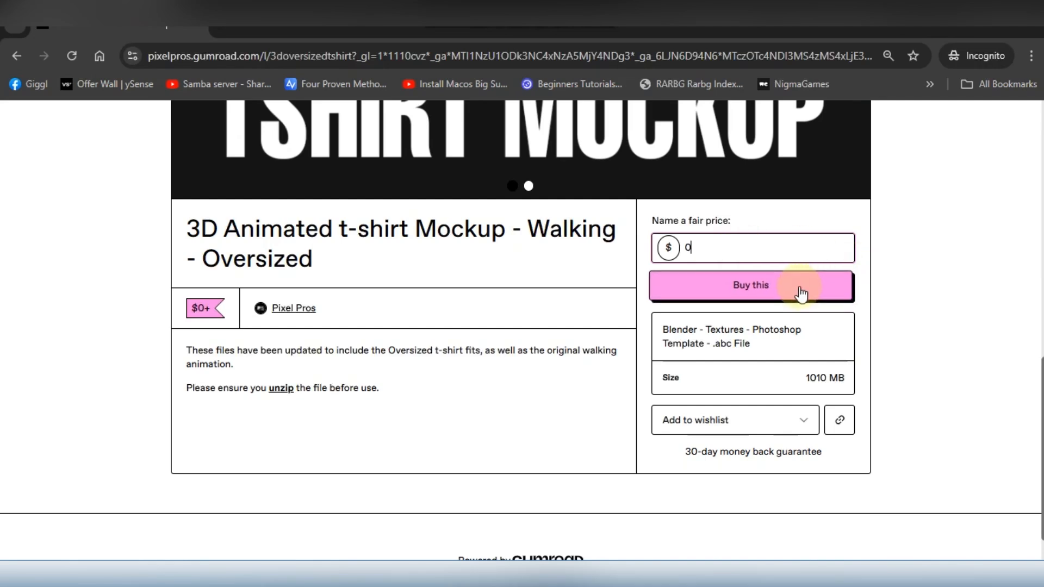
click(751, 286)
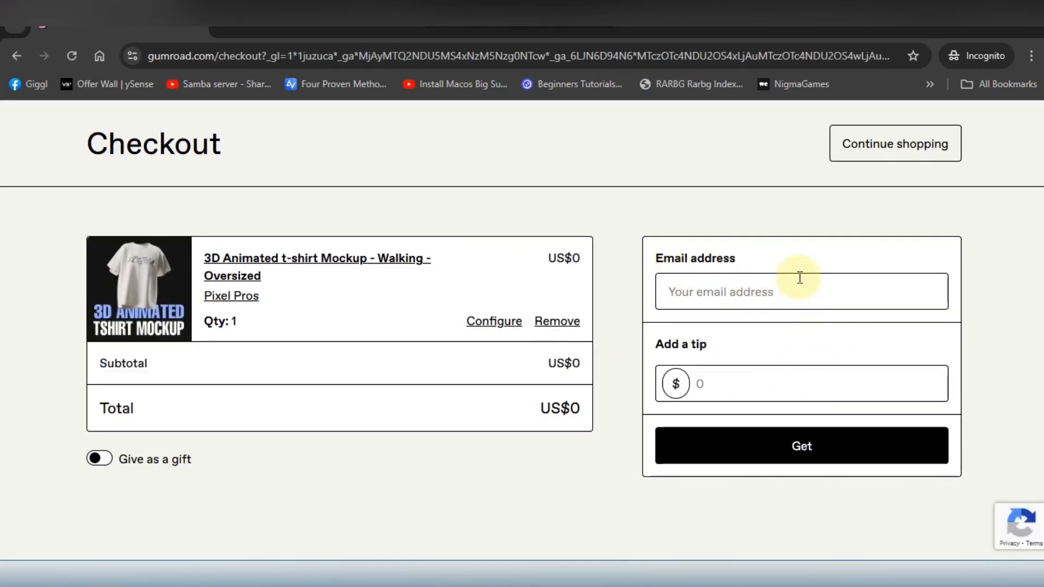
click(800, 384)
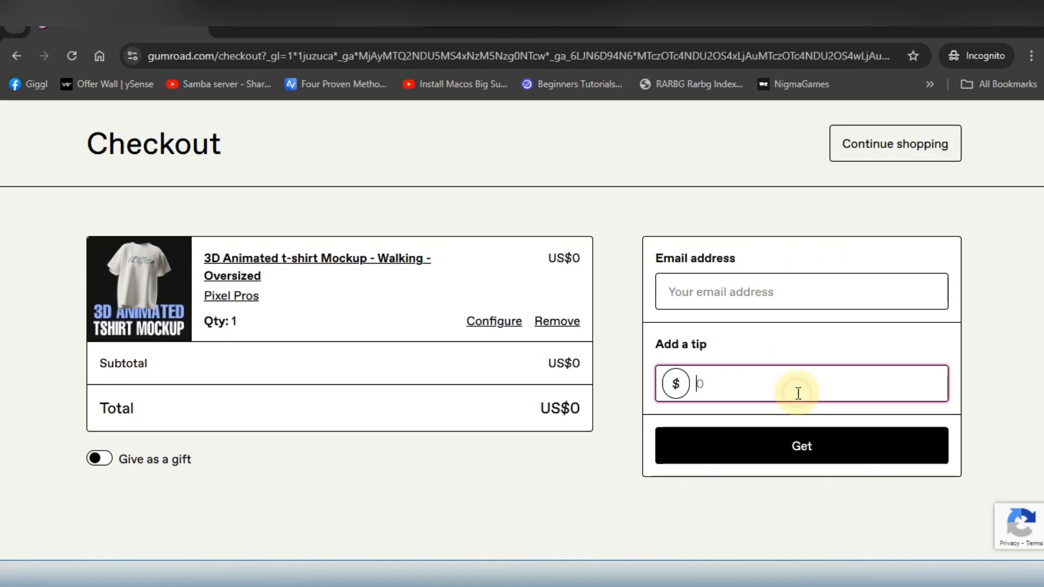
Enter the gmail email address for the free order.
click(802, 291)
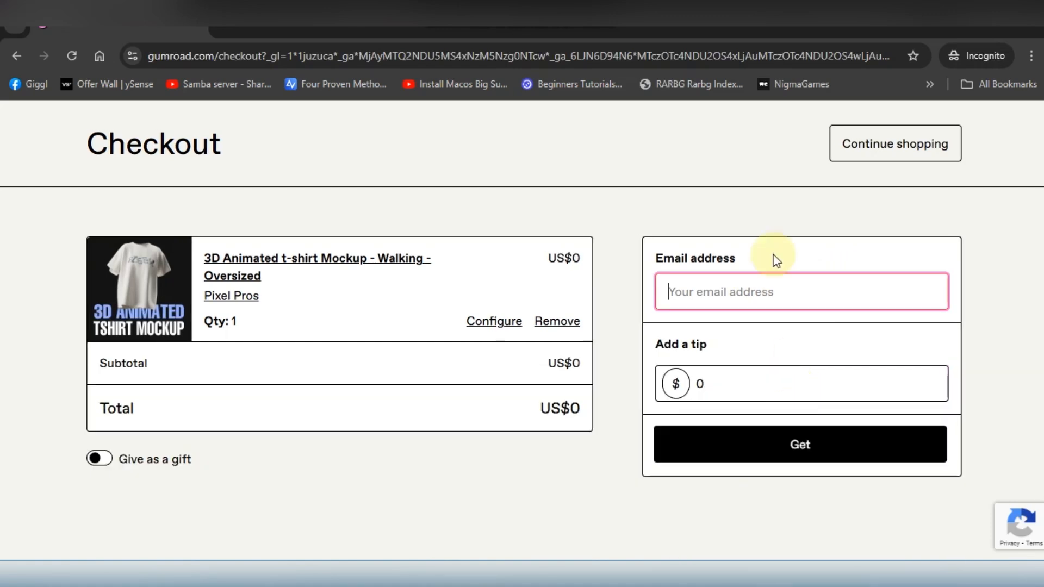
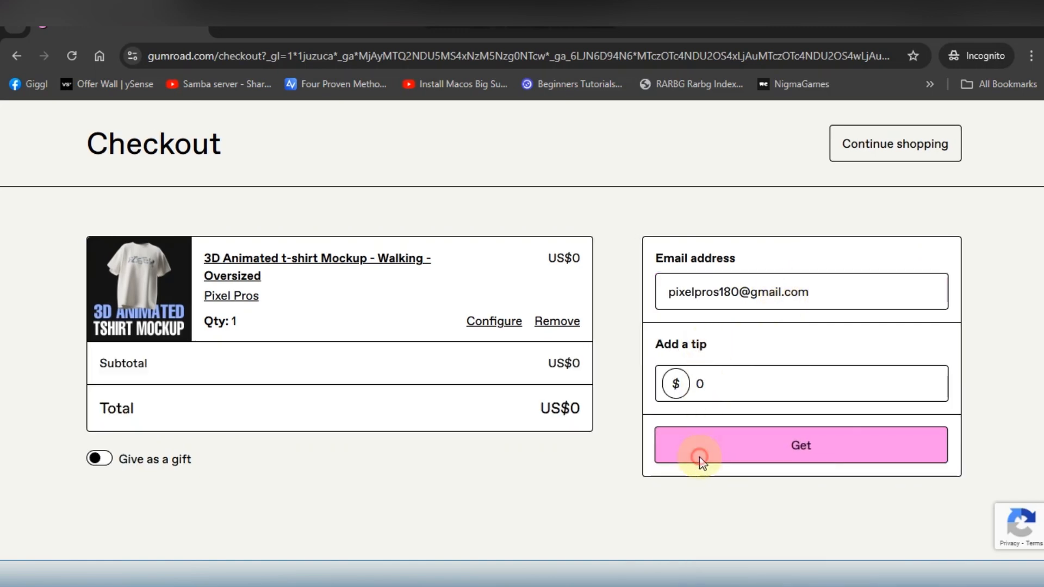
Submit the free order and pass the crosswalk reCAPTCHA by marking the crosswalk tiles.
click(800, 446)
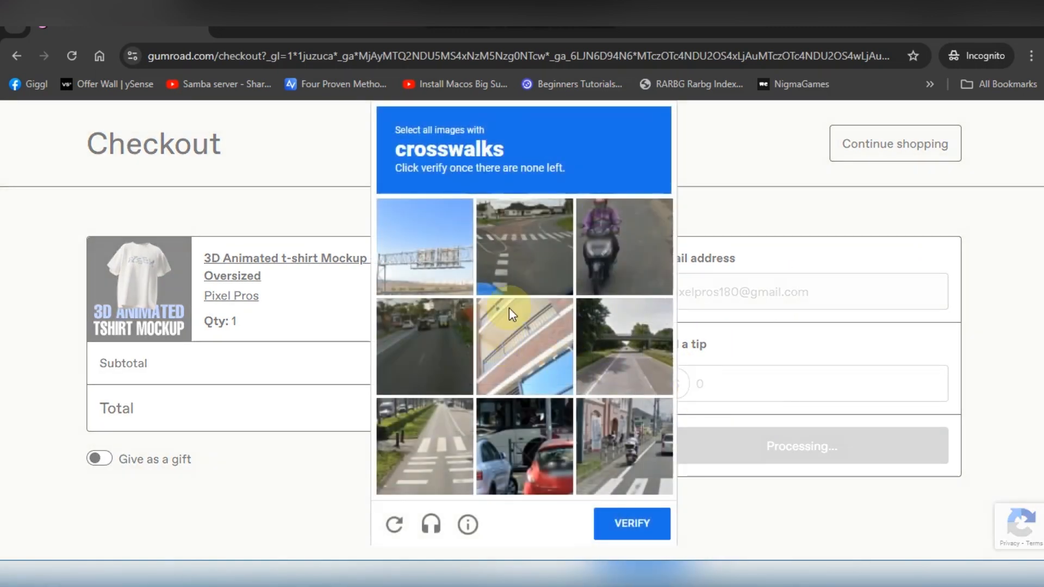
click(625, 436)
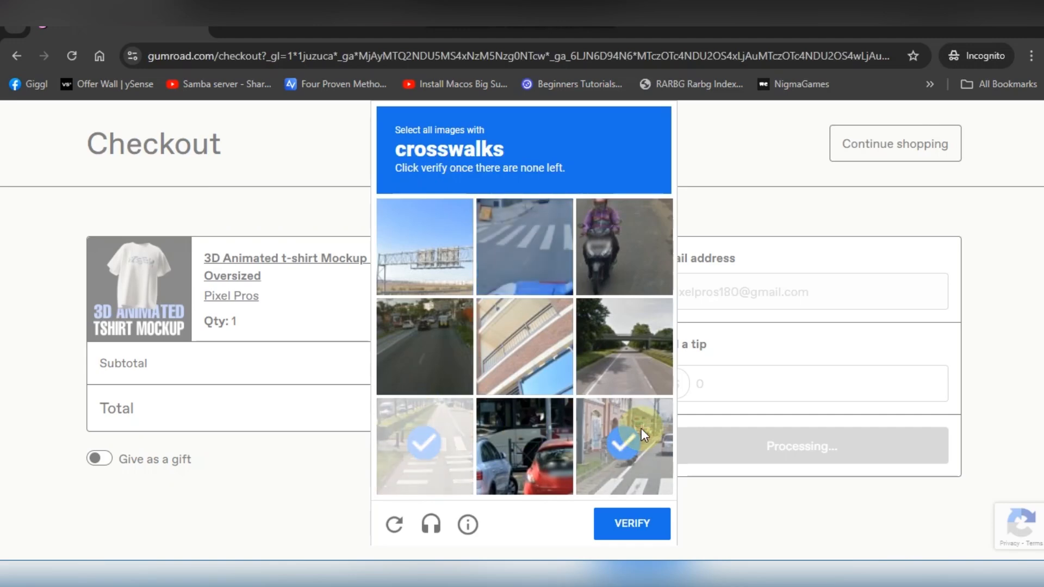
click(624, 446)
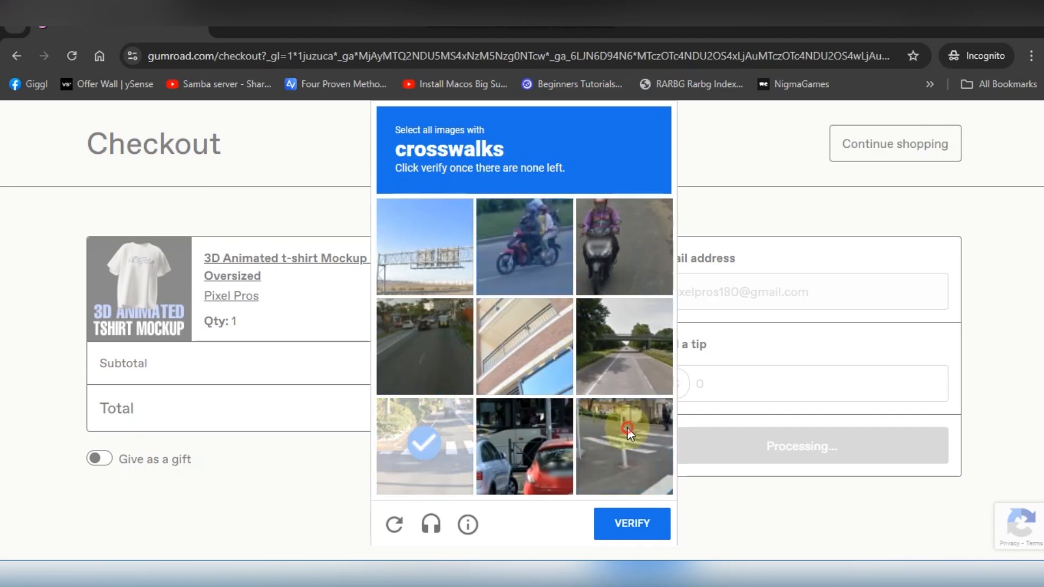
click(631, 523)
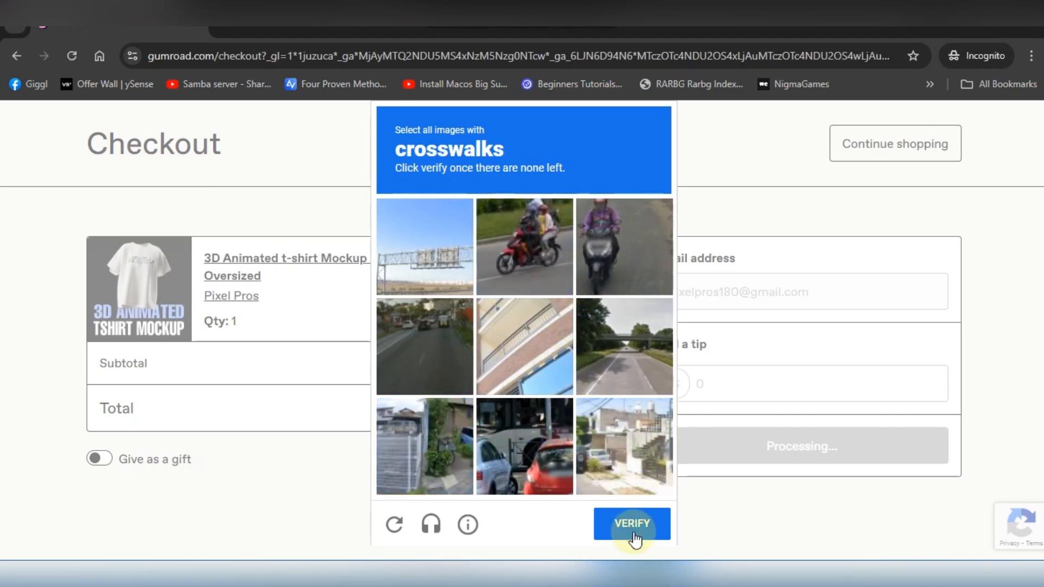
click(631, 523)
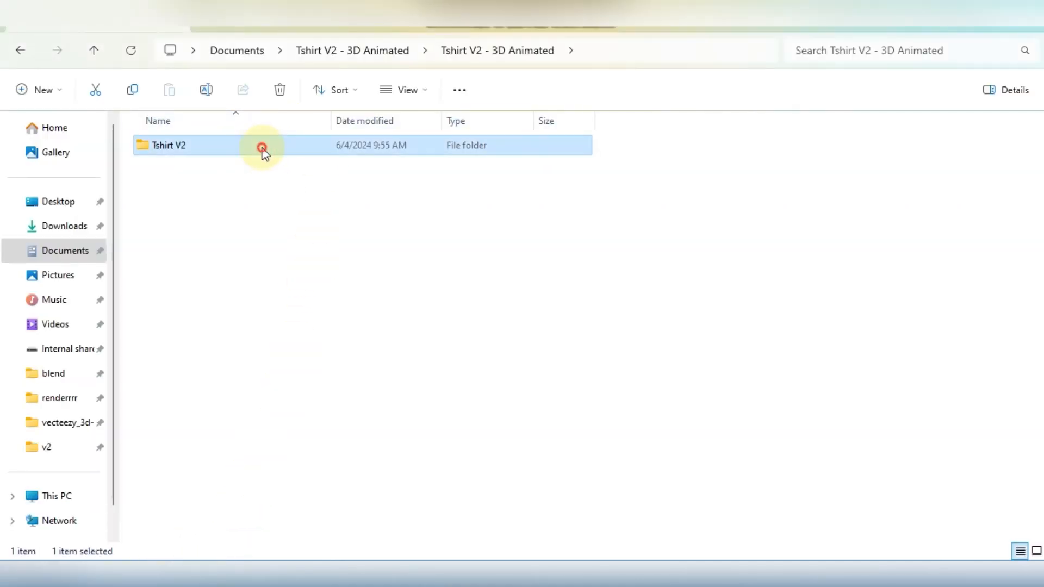
Open Tshirt_v2.blend from the Tshirt V2 folder in Blender.
double_click(168, 145)
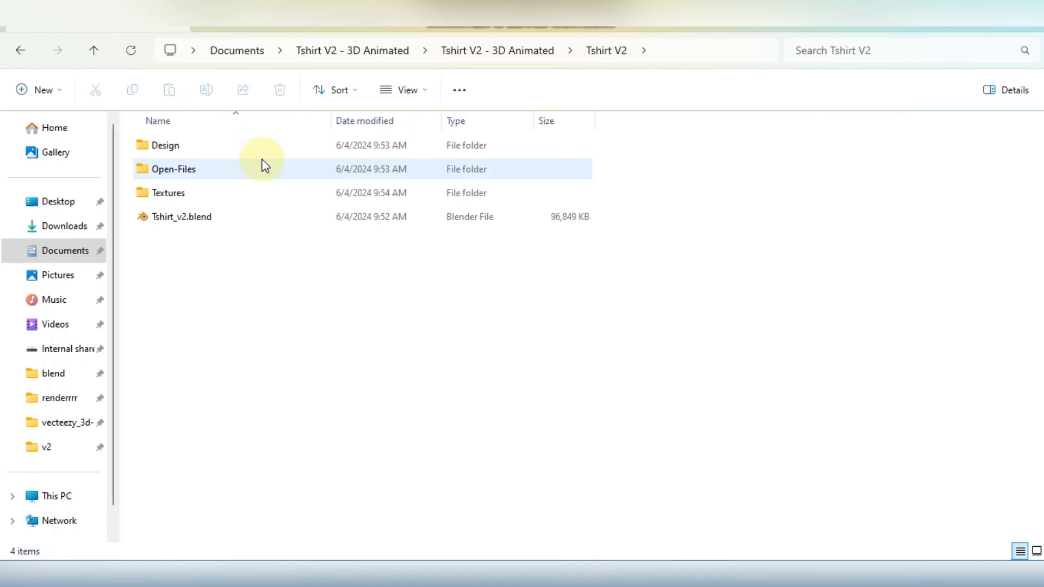
click(182, 216)
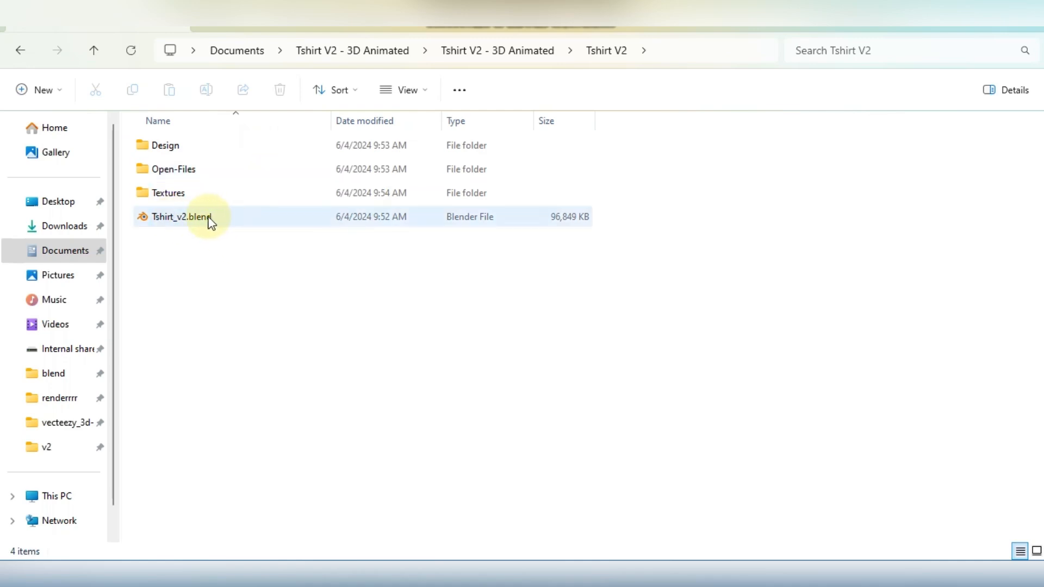
double_click(180, 216)
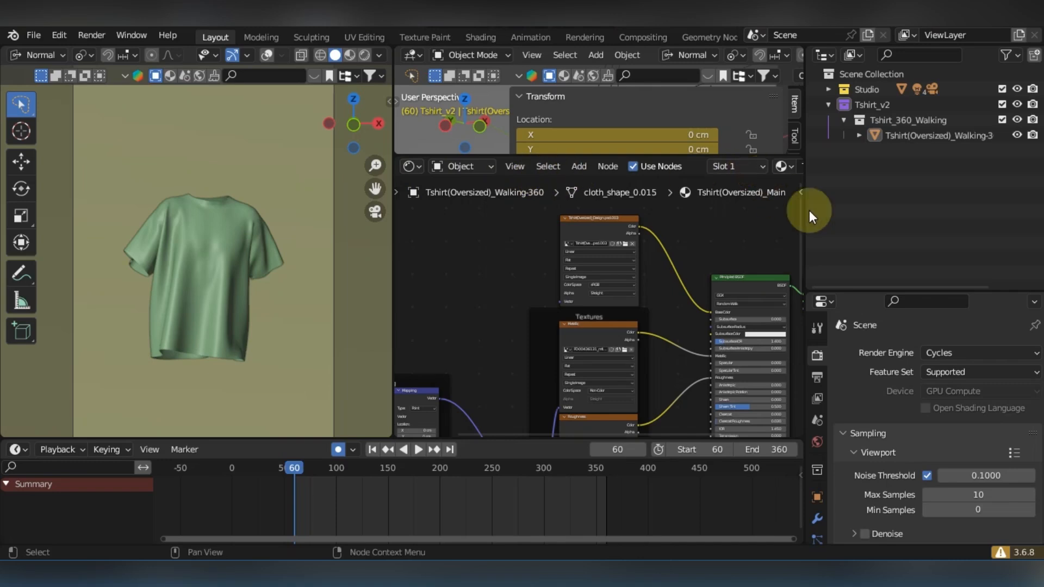
Set the render engine to Eevee and preview the shirt in Rendered shading.
click(979, 353)
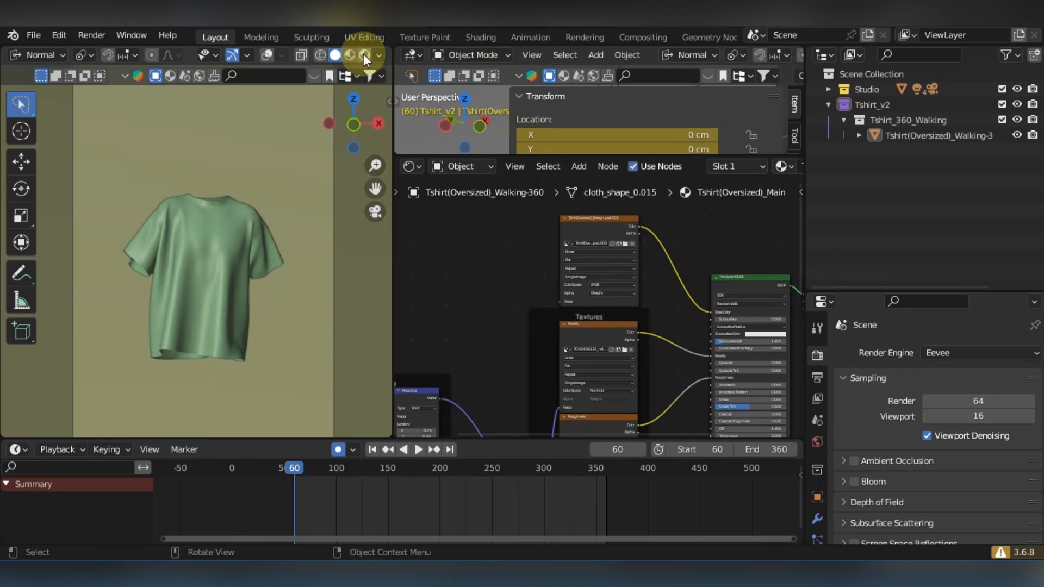
click(364, 55)
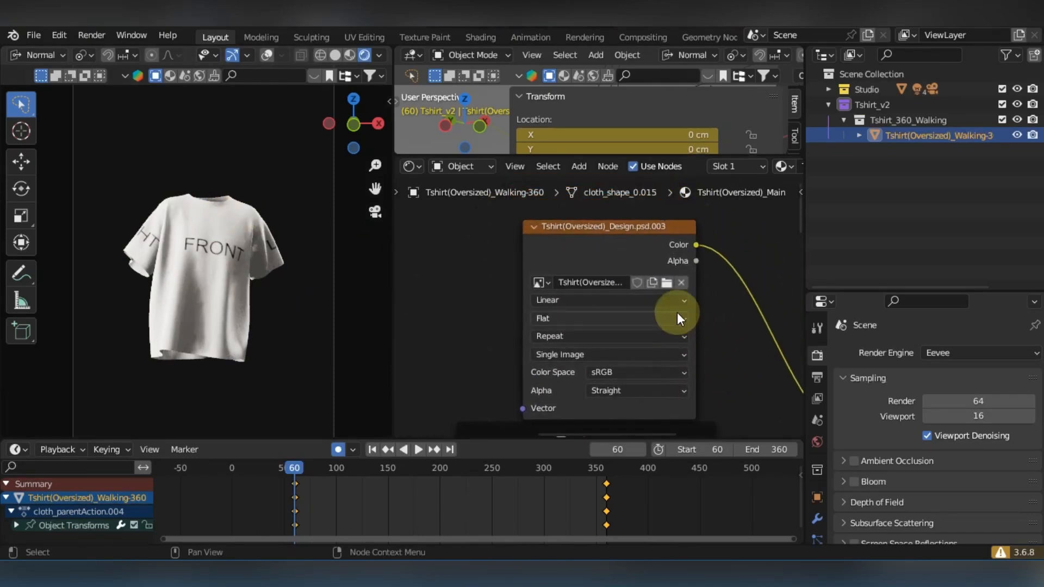
Browse the Image Texture node to locate Tshirt(Oversized)_Design.psd.
click(667, 283)
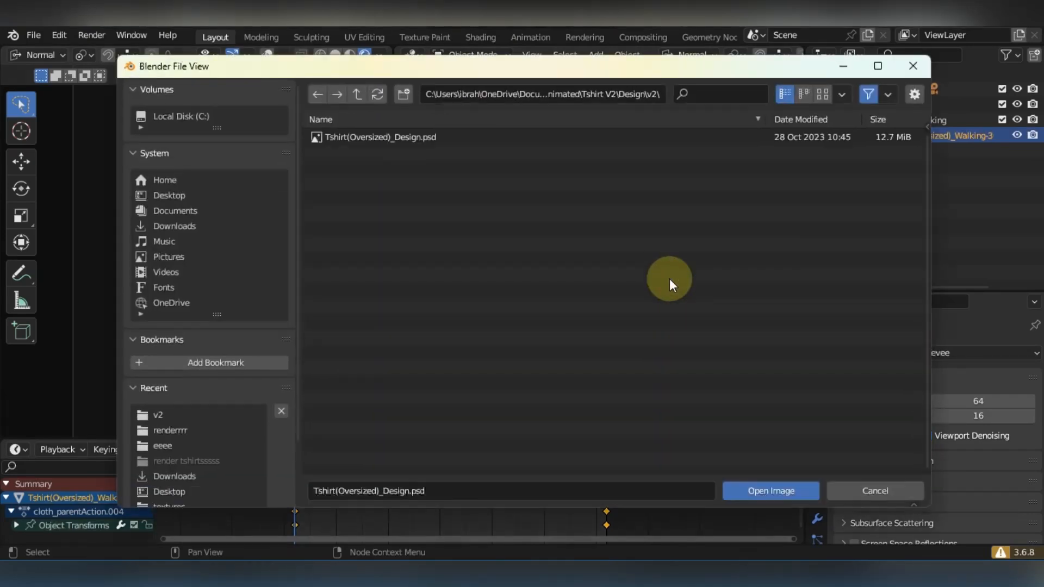
click(379, 137)
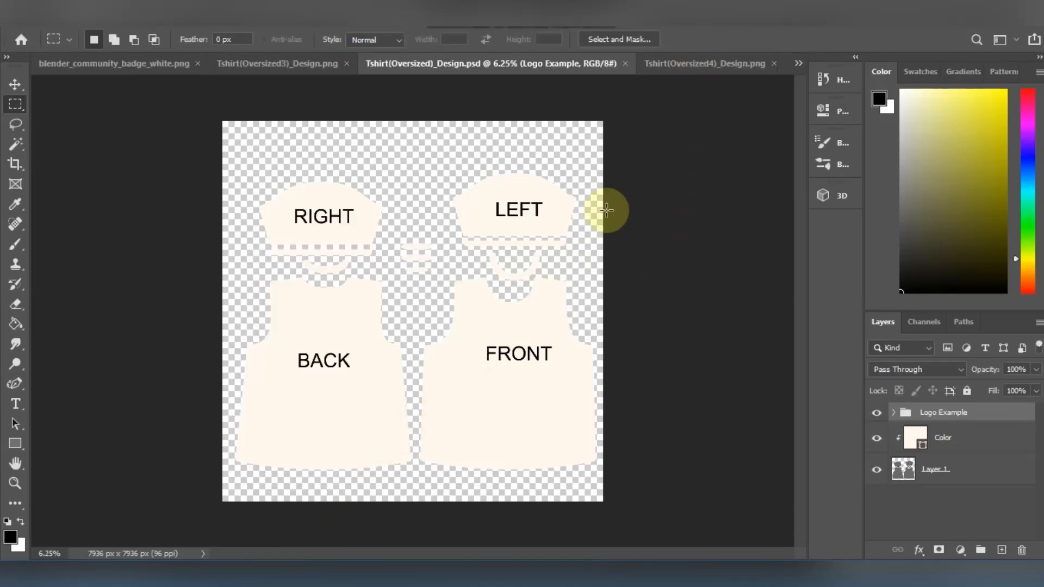
mouse_move(398, 209)
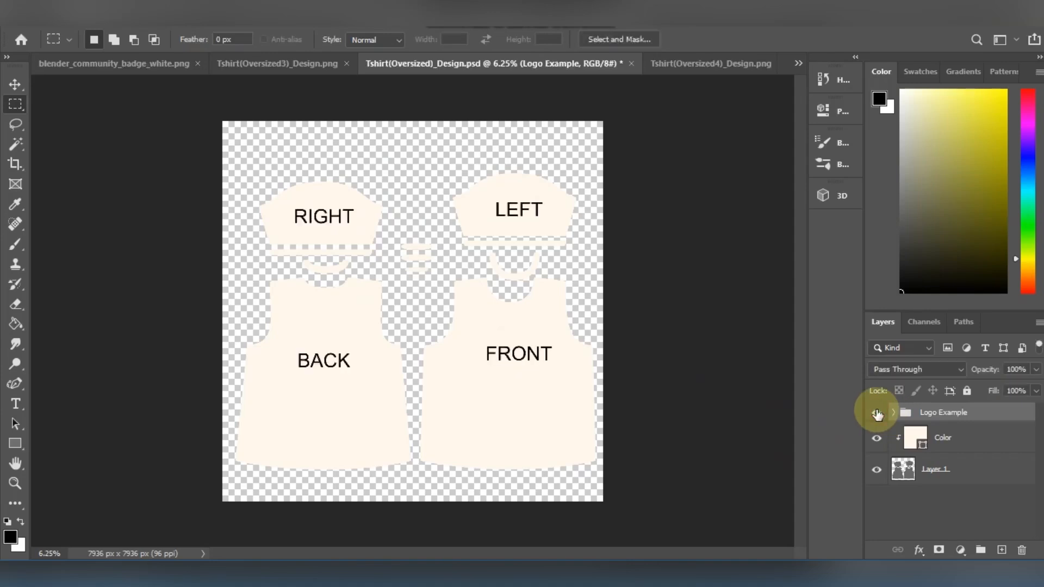
Hide the Logo Example group so the panel labels disappear.
click(876, 413)
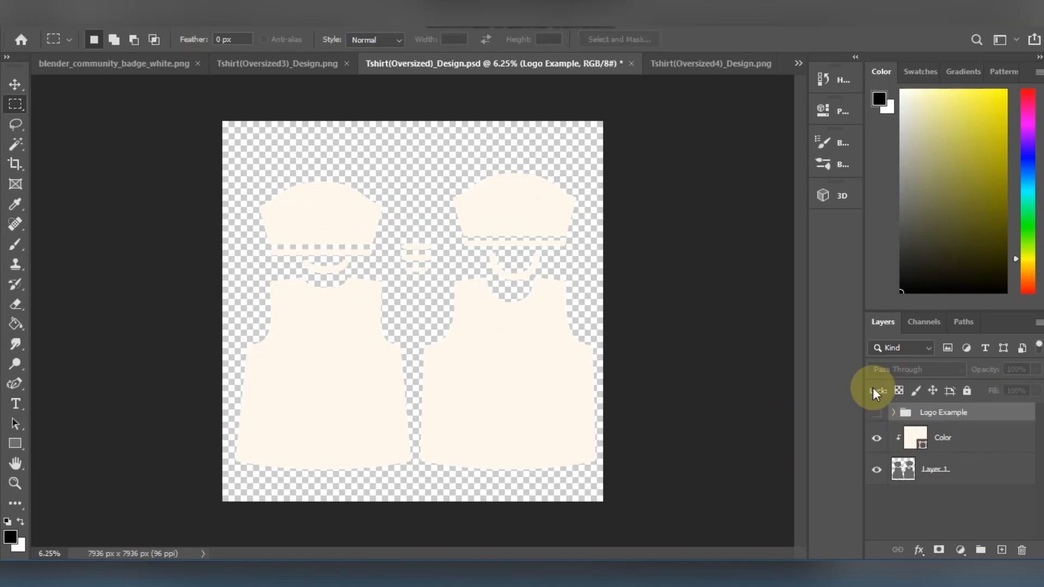
Copy the graffiti artwork layer from the Oversized4 PNG into the design PSD and save.
click(710, 63)
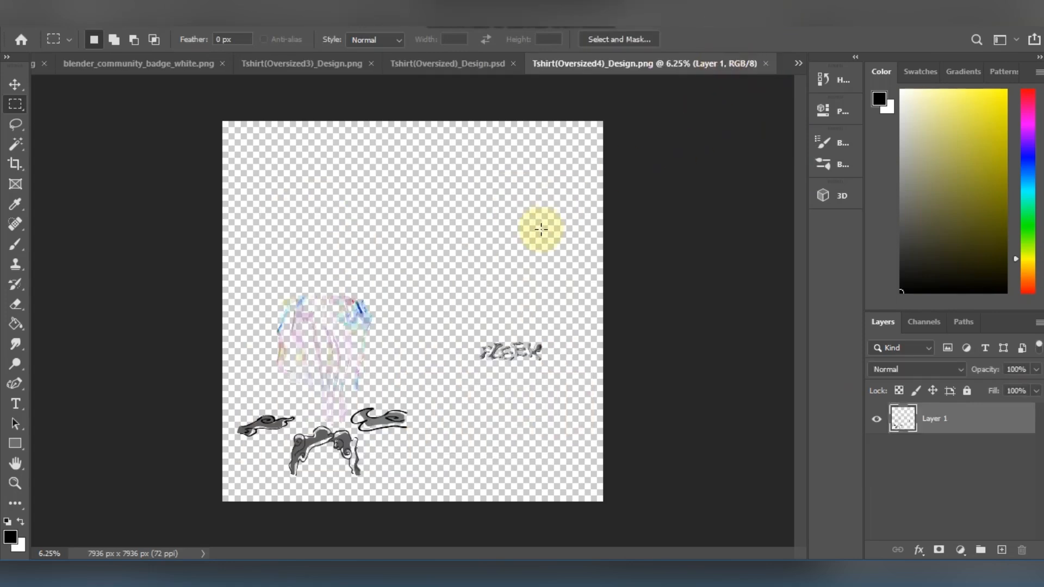
mouse_move(851, 379)
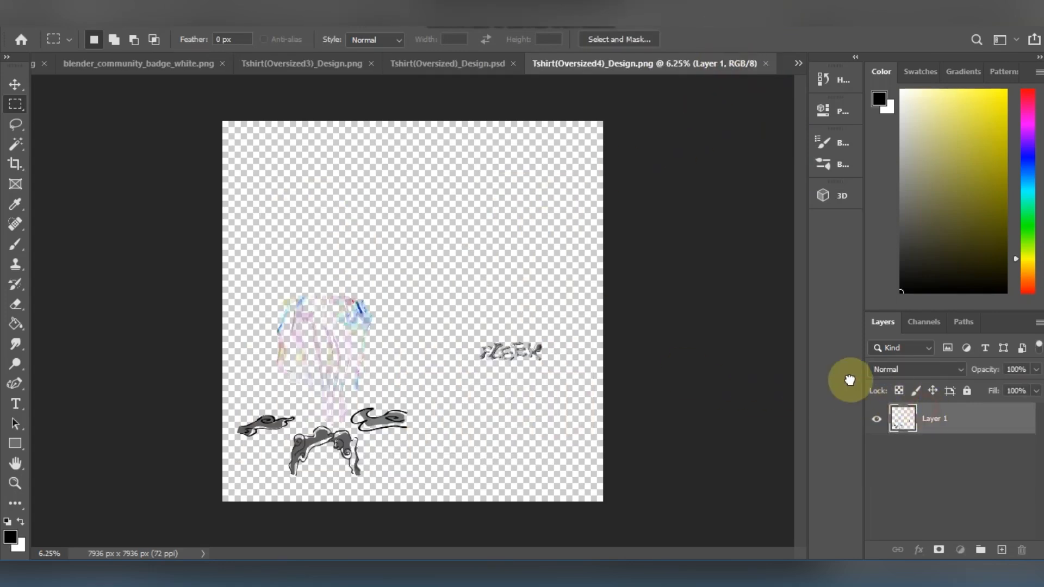
click(447, 63)
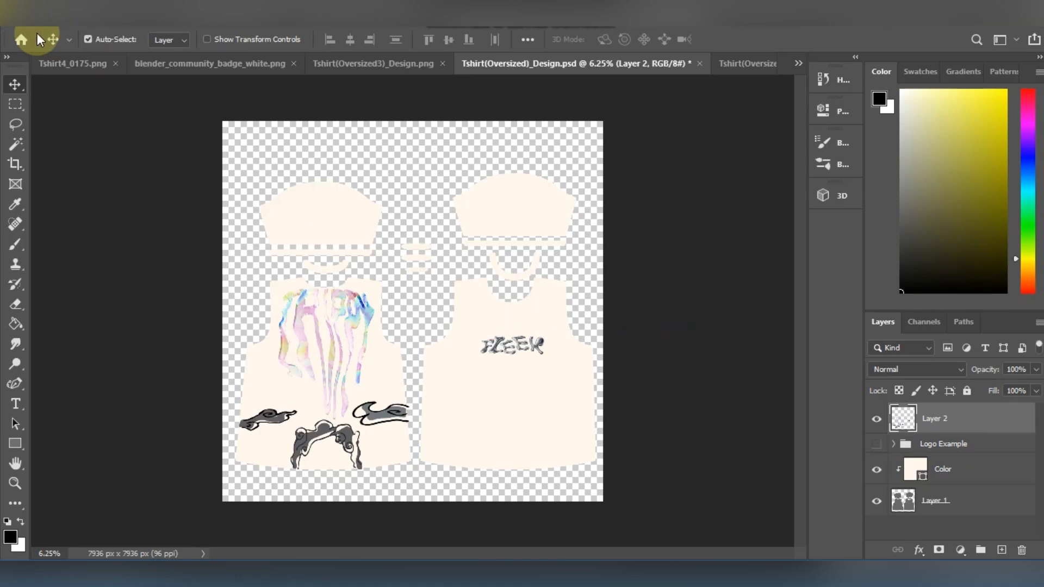
key(ctrl+s)
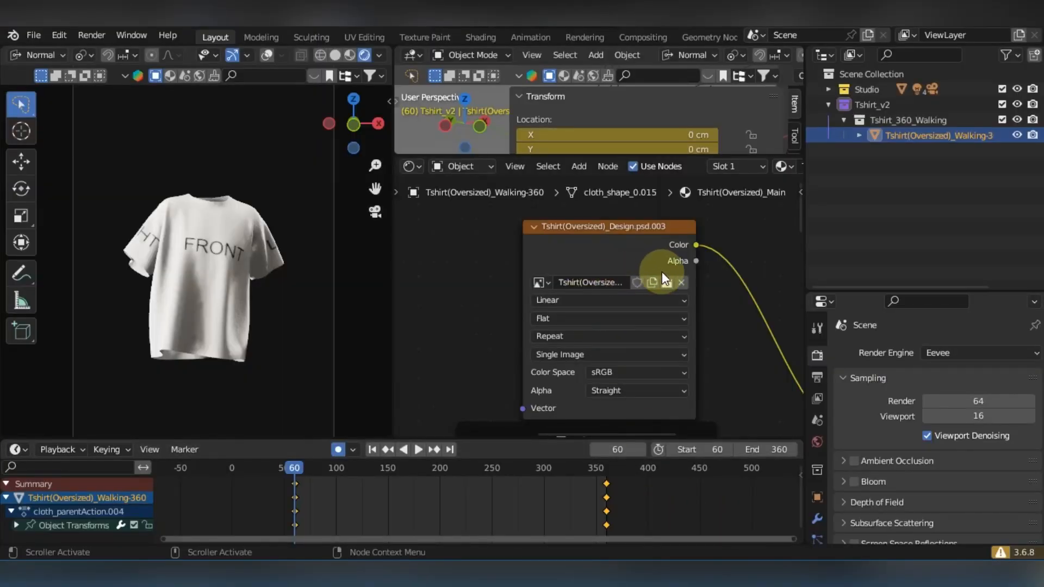
Reload the updated Tshirt(Oversized)_Design.psd onto the shirt's Image Texture node.
click(654, 283)
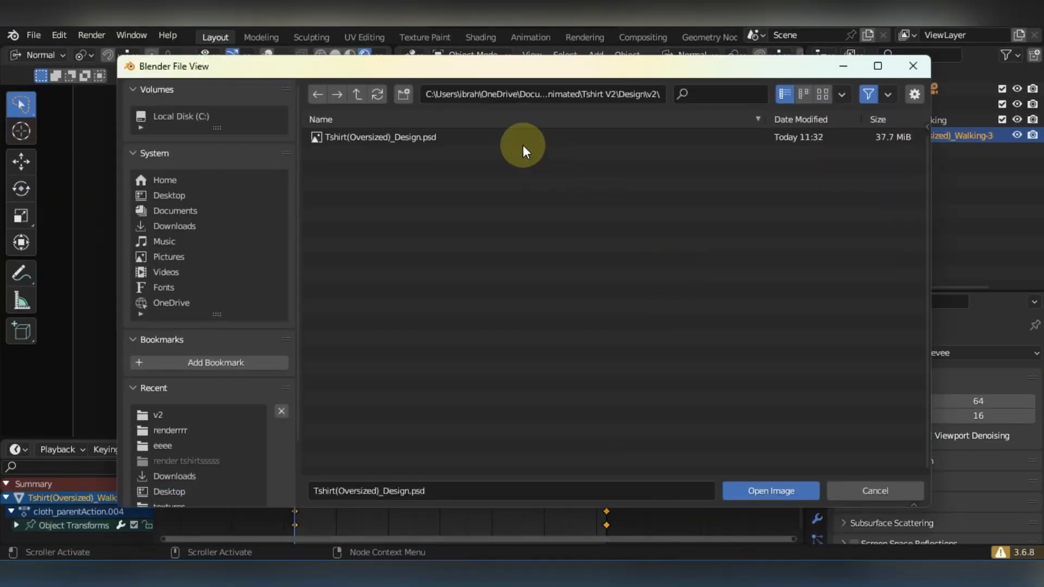
click(771, 490)
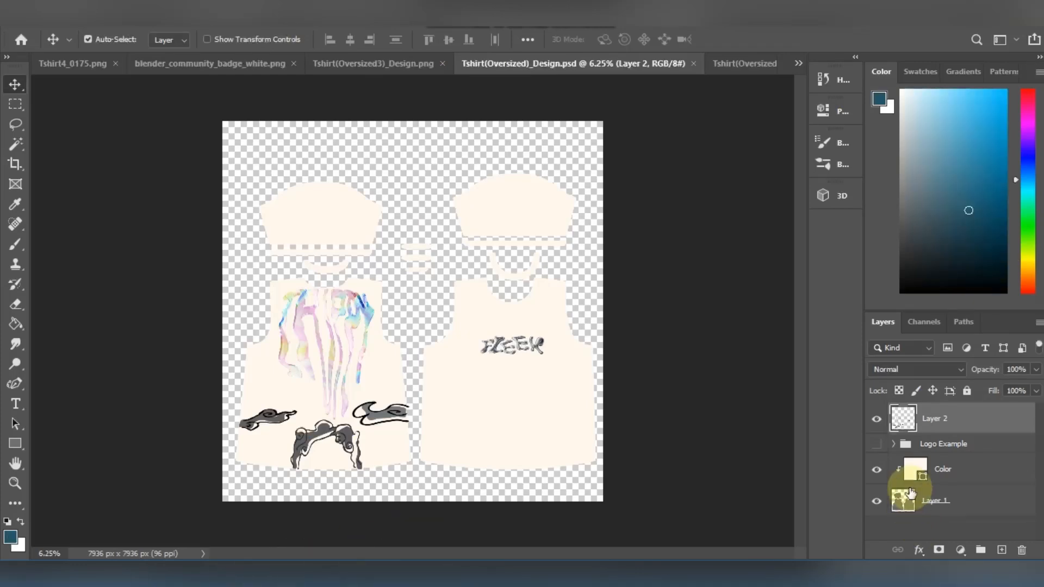
Set the Color fill layer to dark teal, discarding a brighter blue try.
double_click(903, 469)
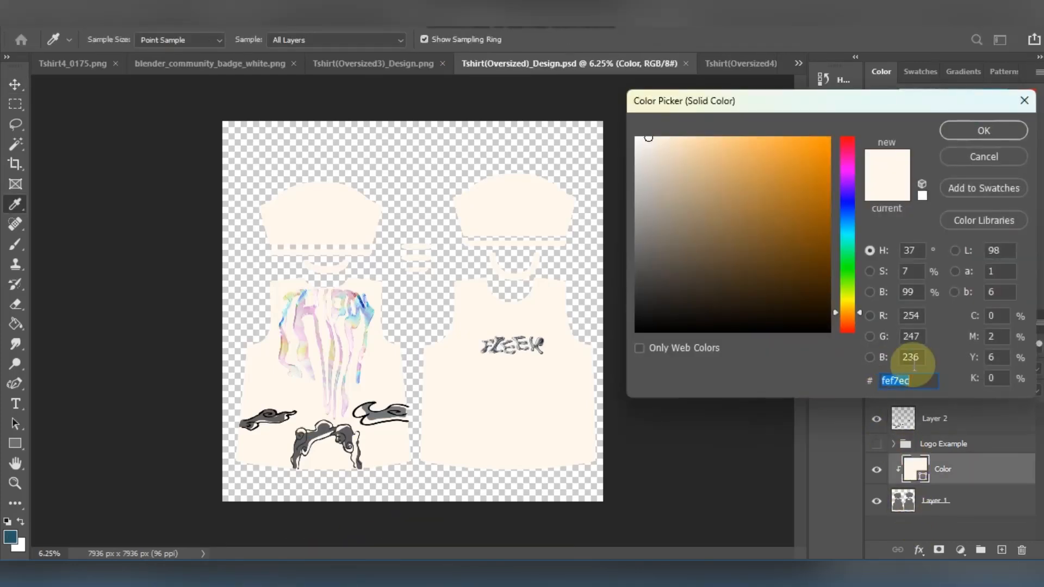
click(984, 130)
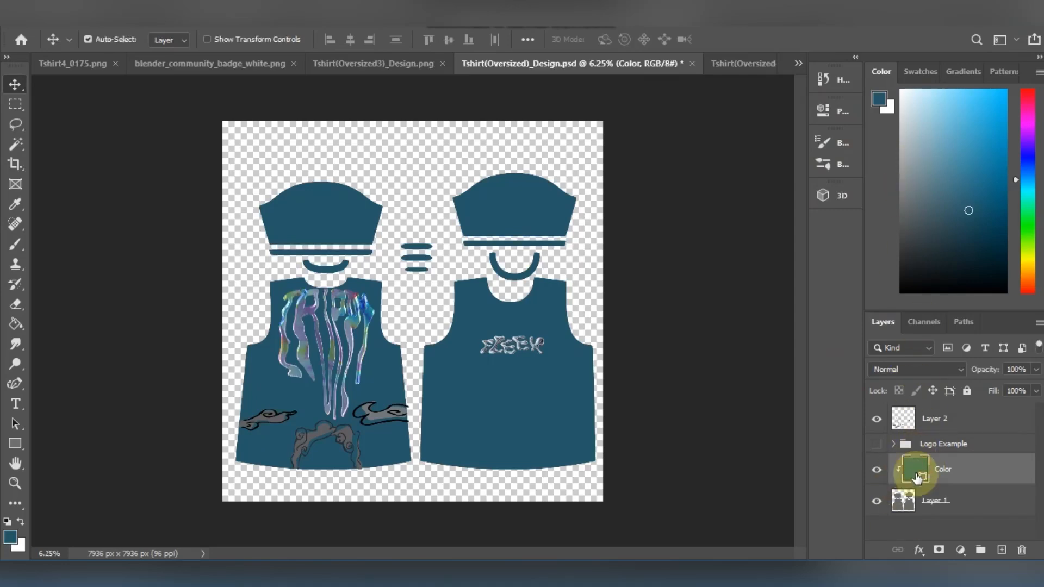
double_click(918, 476)
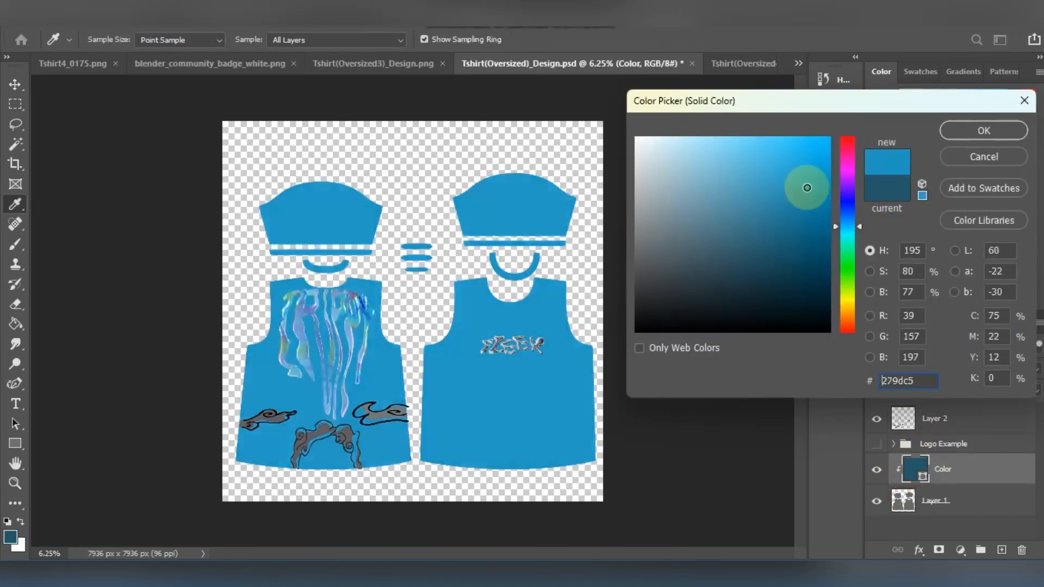
click(847, 179)
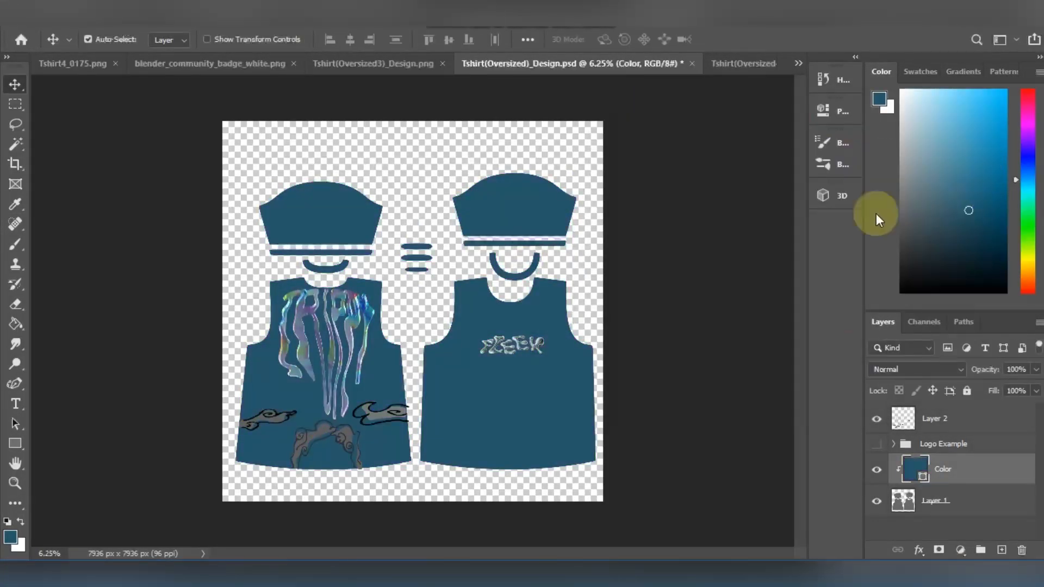
Save the updated design file via File > Save.
click(20, 12)
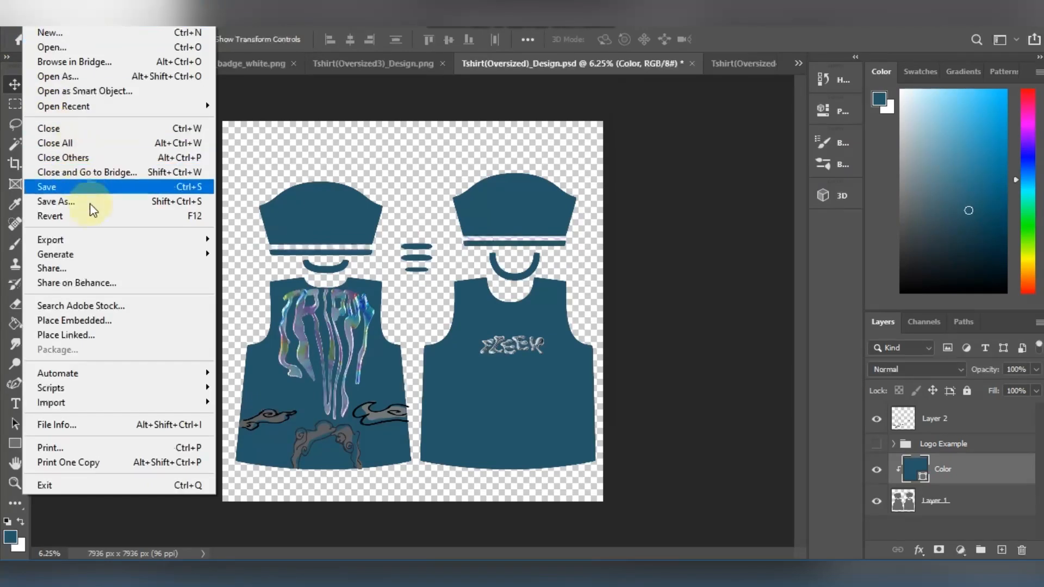
click(47, 186)
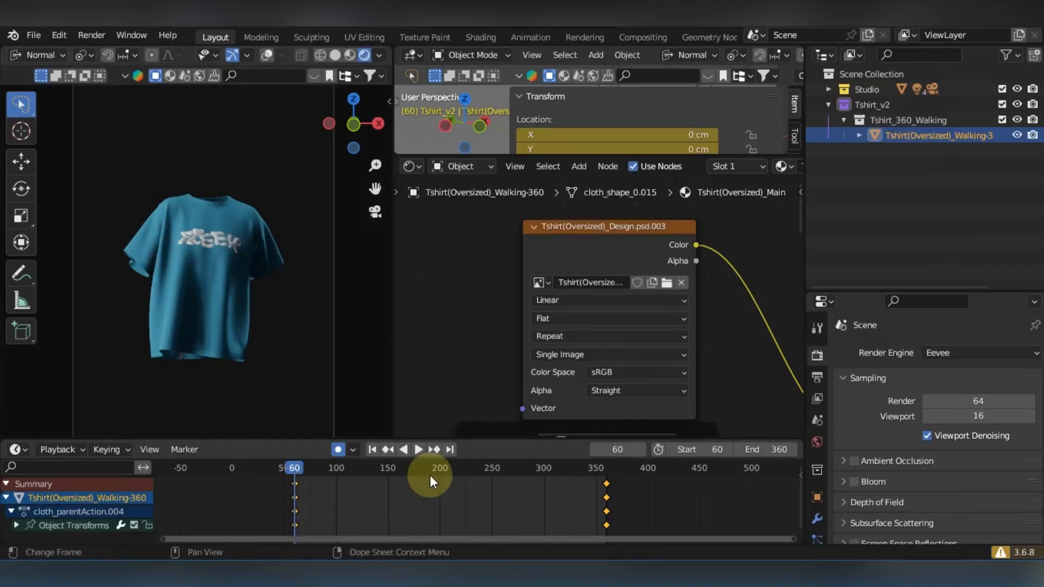
mouse_move(459, 476)
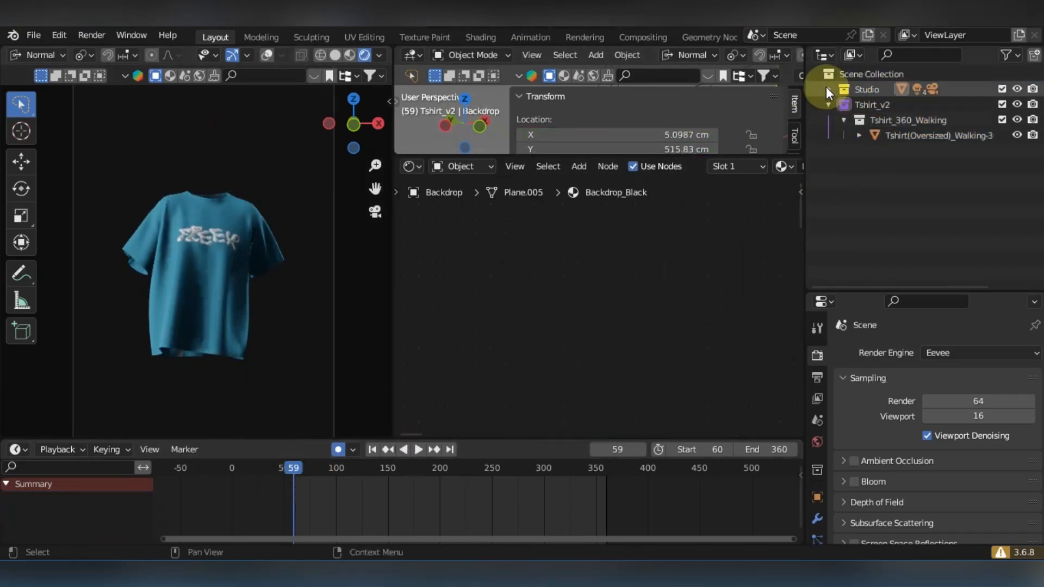
Try an orange-red Base Color on the Studio backdrop, then return it to dark.
click(831, 88)
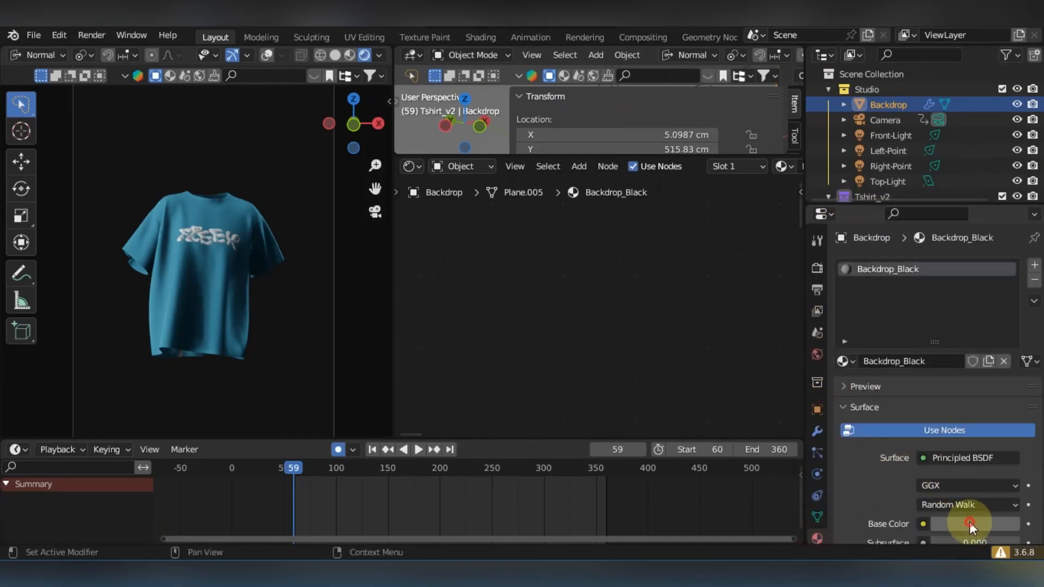
click(969, 525)
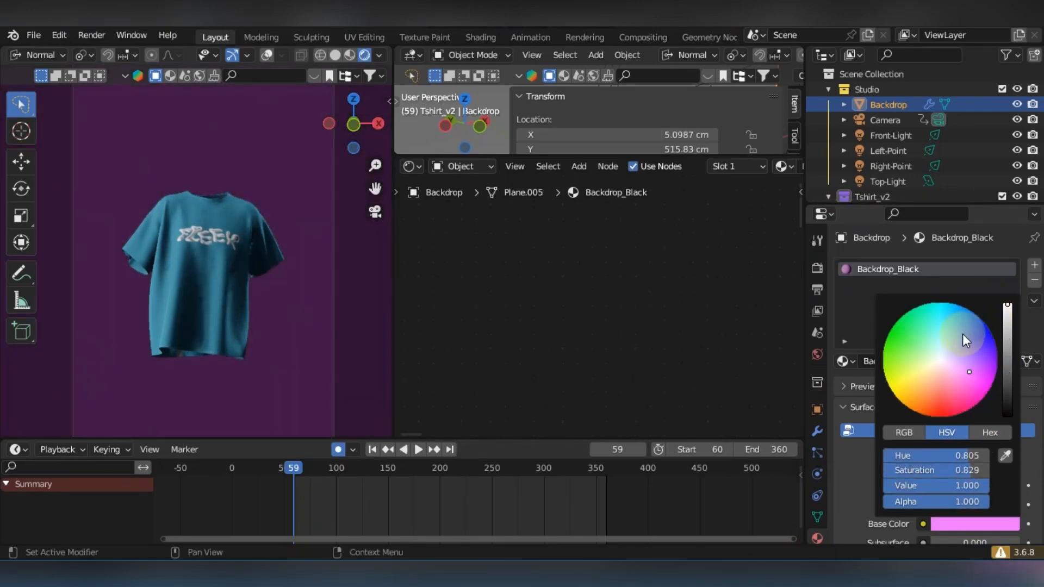
click(931, 399)
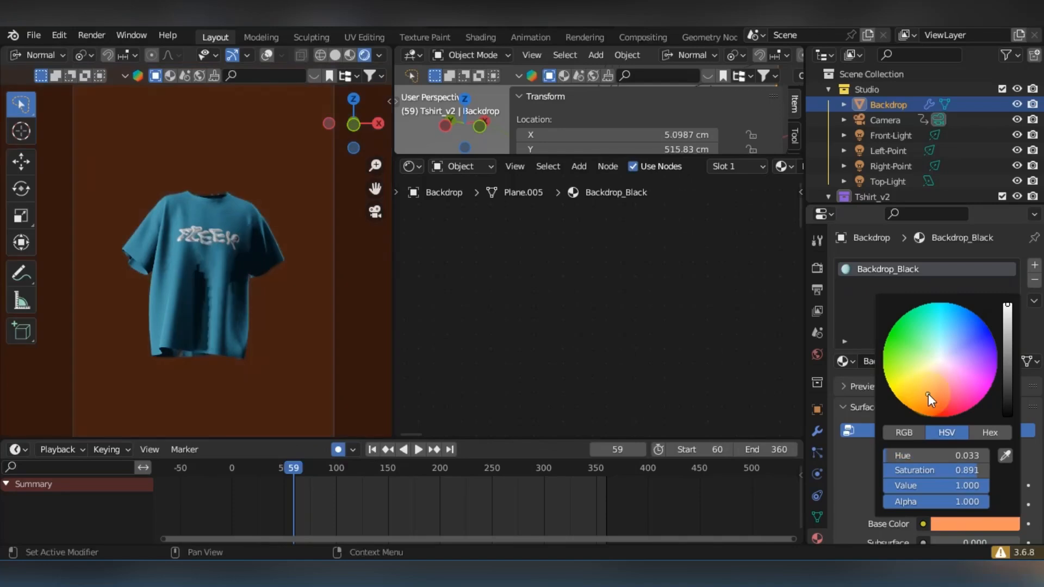
click(918, 377)
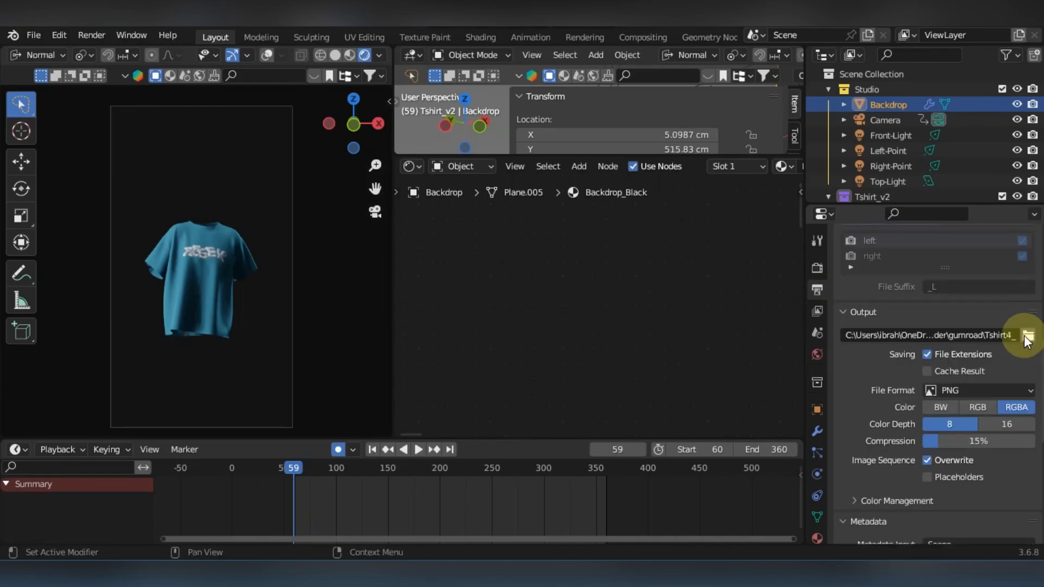
Create a RENDERED PREVIEW folder and accept it as the render output destination.
click(1028, 335)
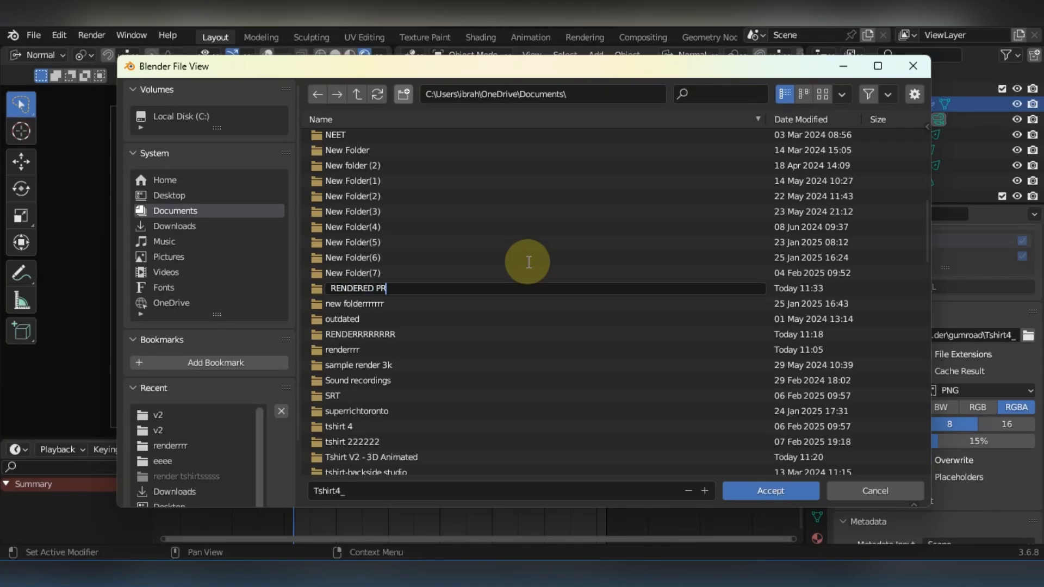
text(EVI)
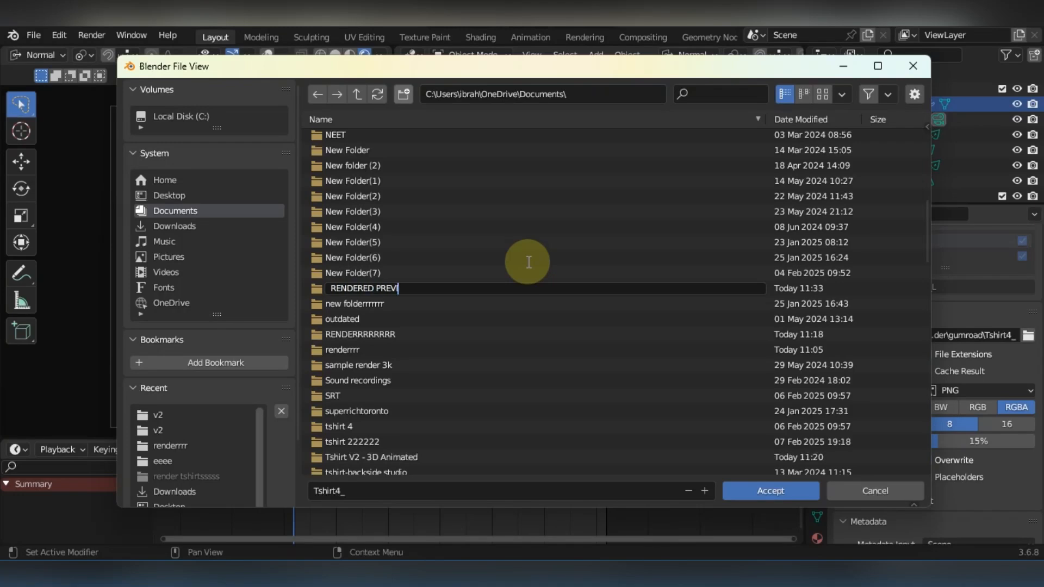
double_click(360, 289)
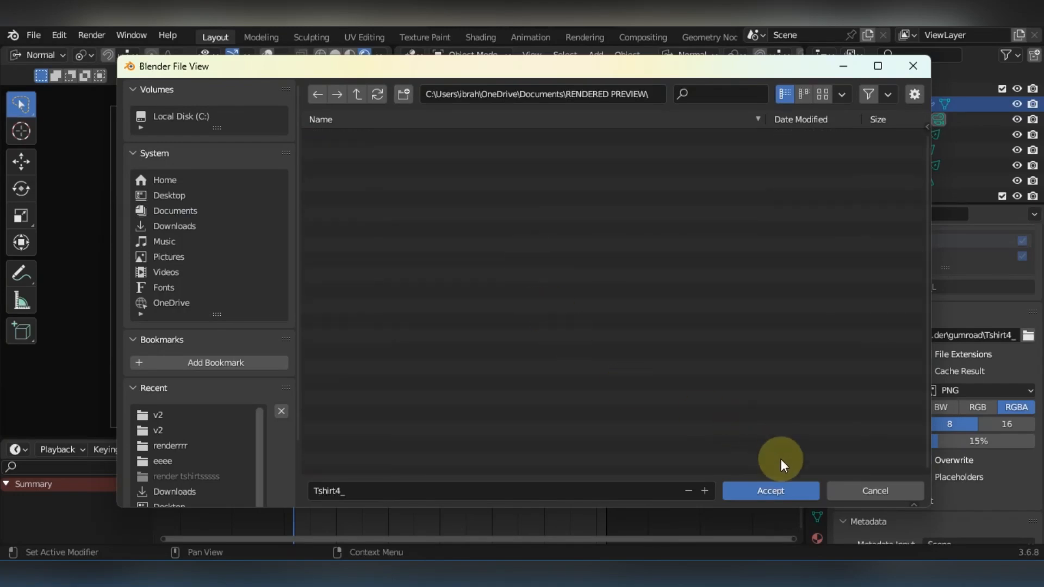
click(771, 491)
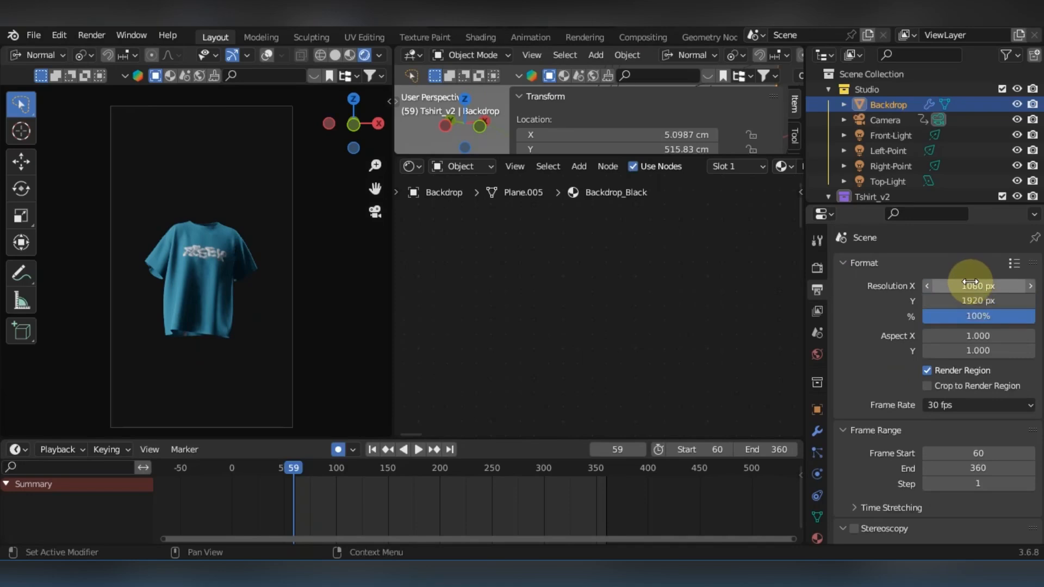
mouse_move(978, 286)
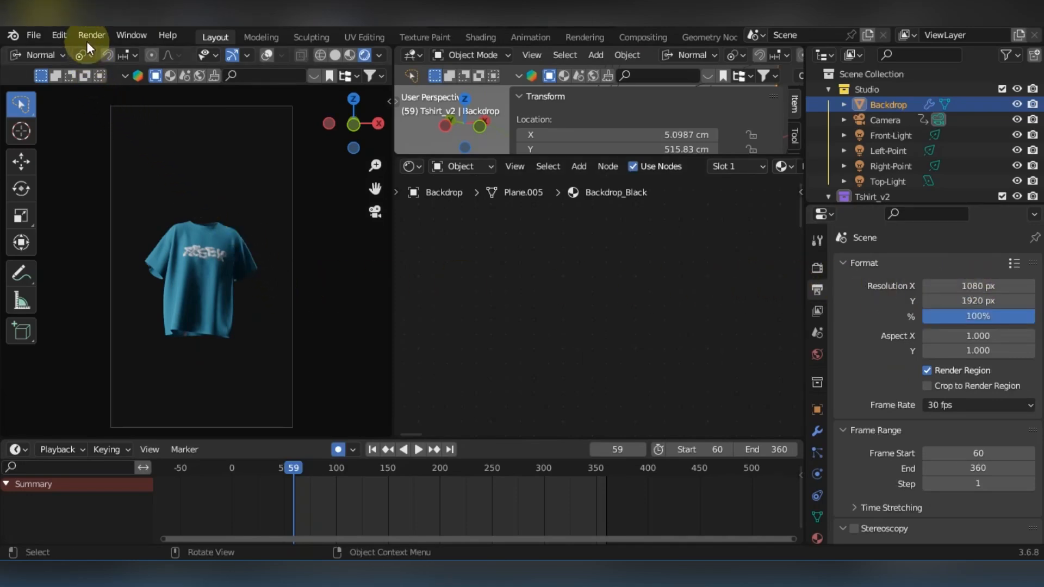
Render the teal FLEEK shirt animation via Render > Render Animation.
click(91, 35)
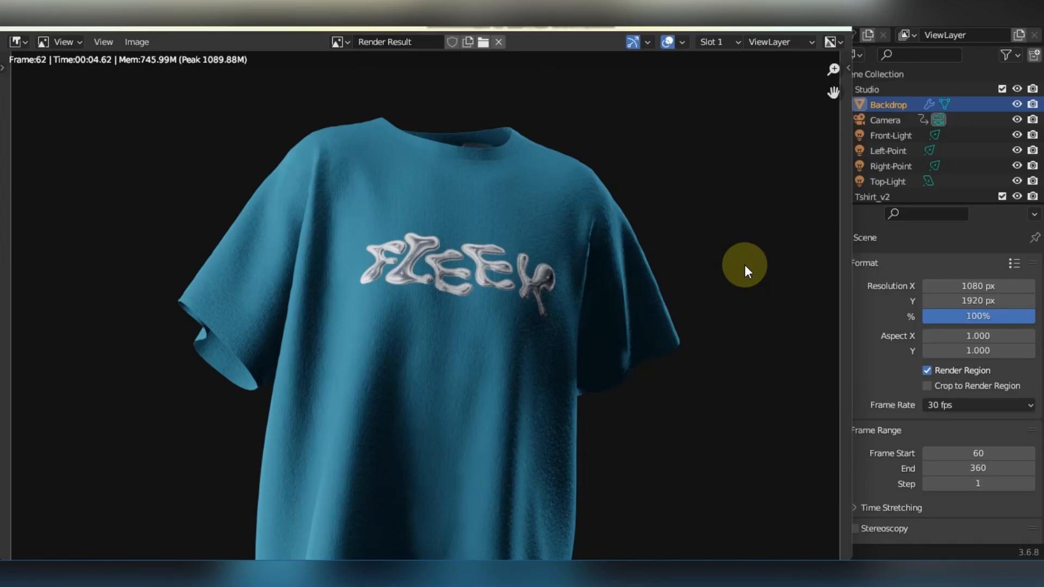
click(233, 37)
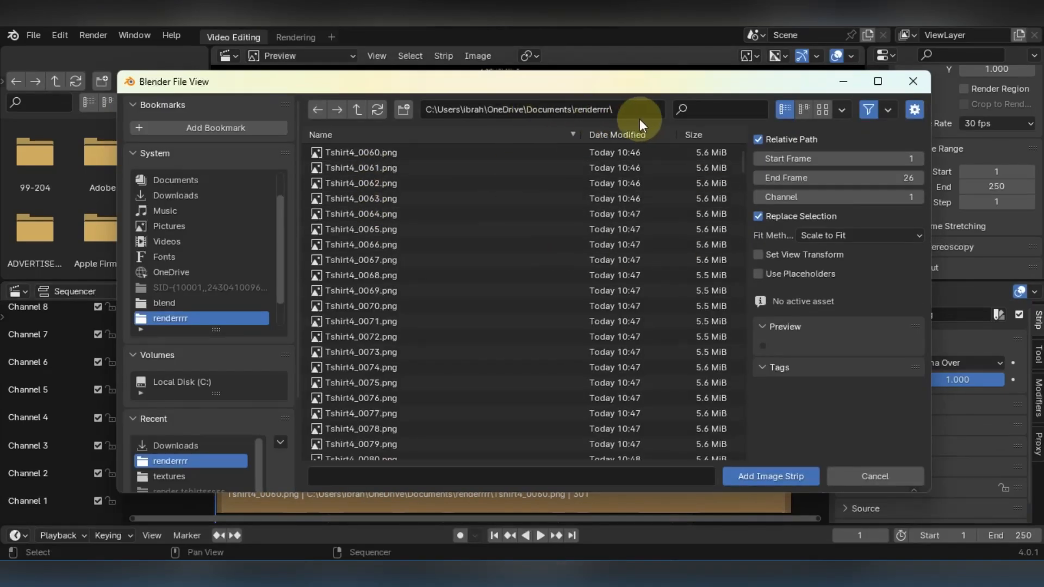
Select all the rendered Tshirt4 PNG frames in the file browser for the image strip.
click(363, 198)
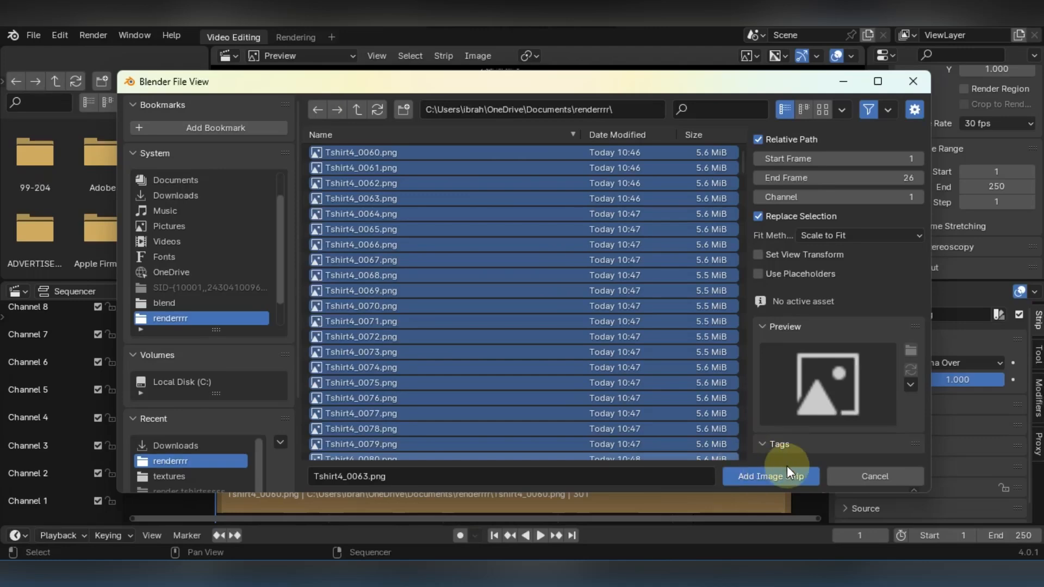
mouse_move(892, 484)
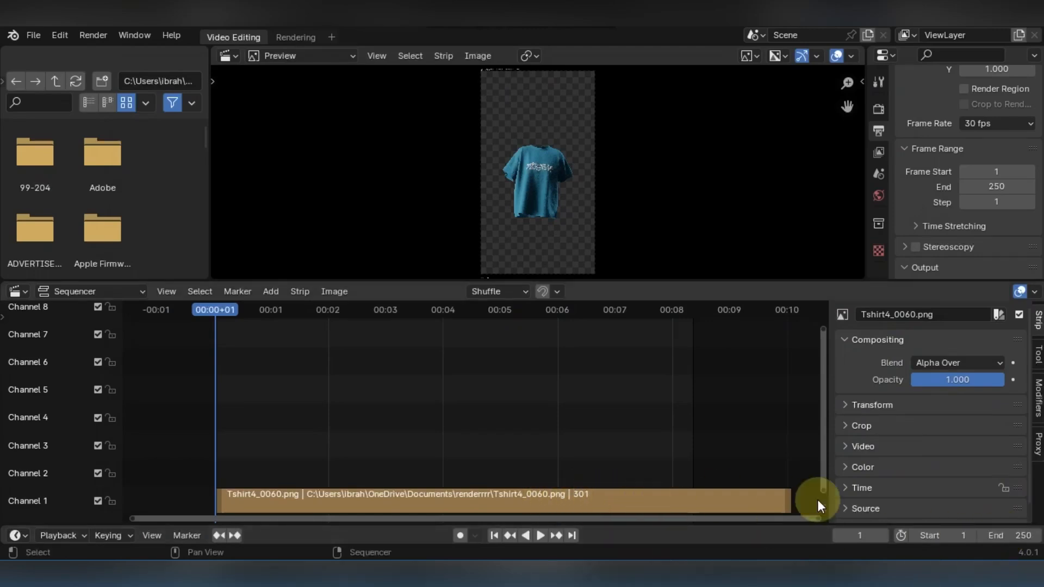
Match the scene range to the 301-frame strip and keep the frame rate at 30 fps.
click(1002, 536)
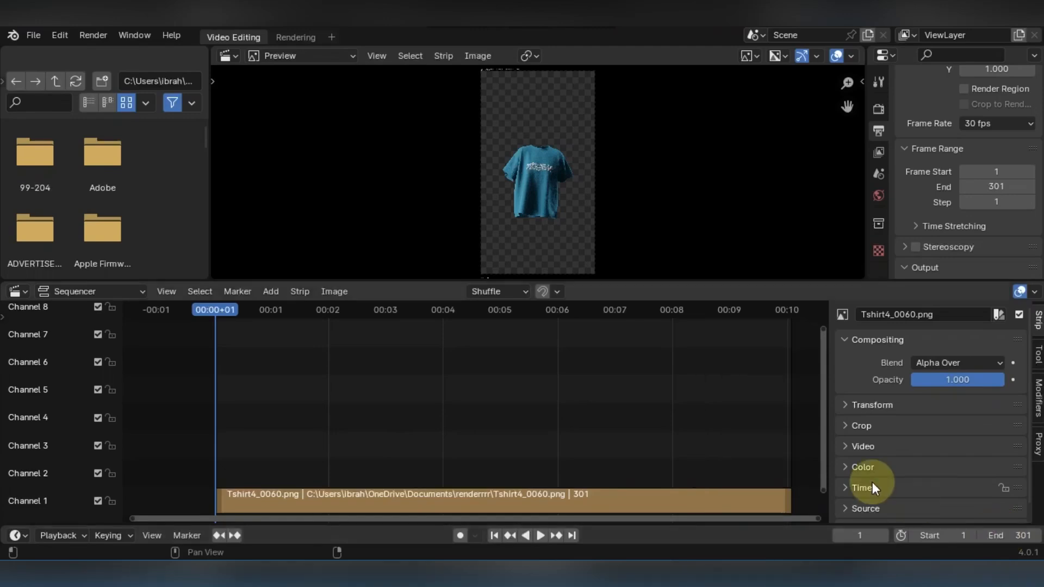
click(996, 123)
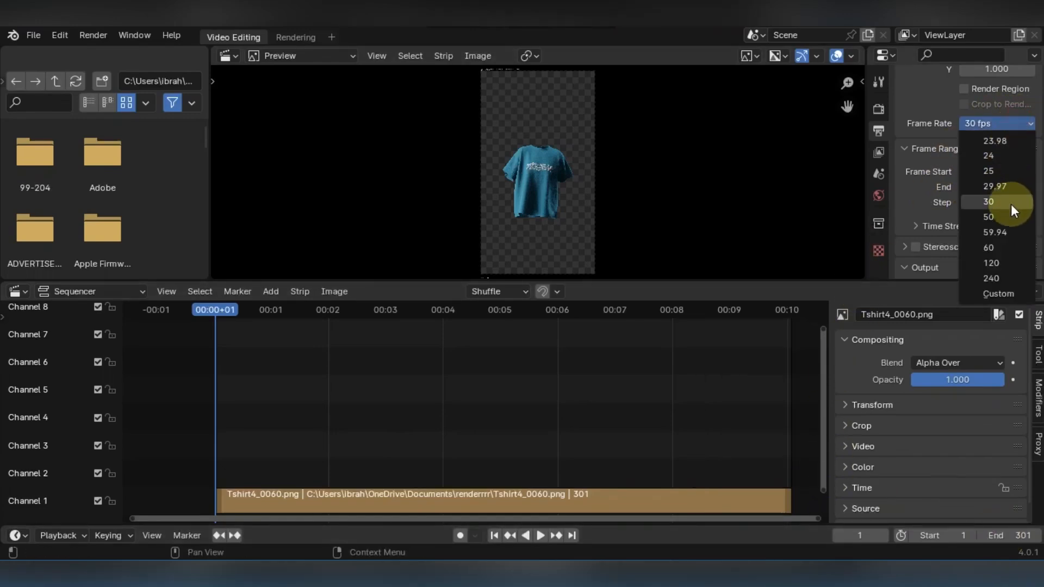
click(989, 203)
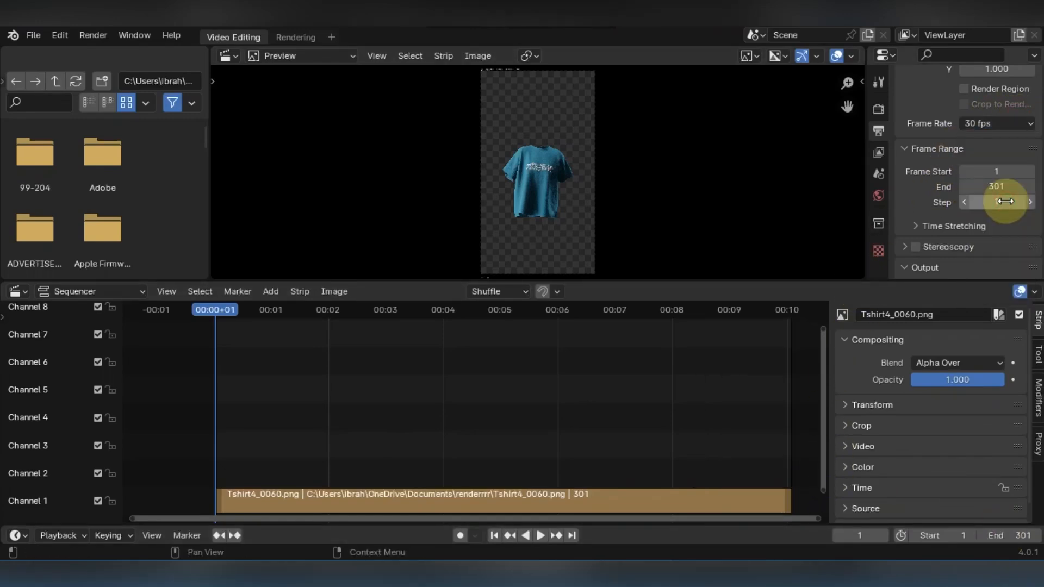
scroll(down, 3)
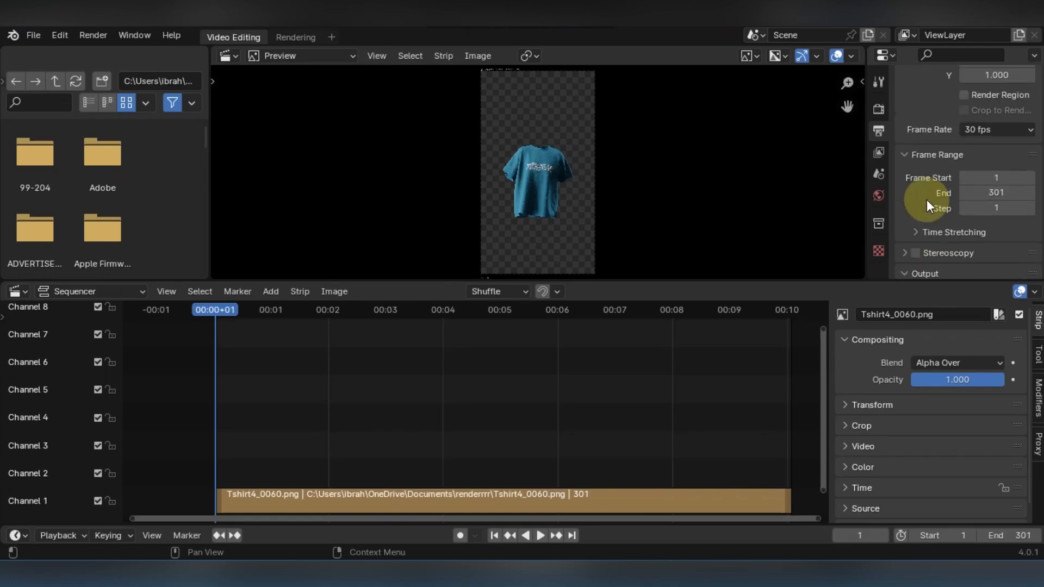
scroll(down, 3)
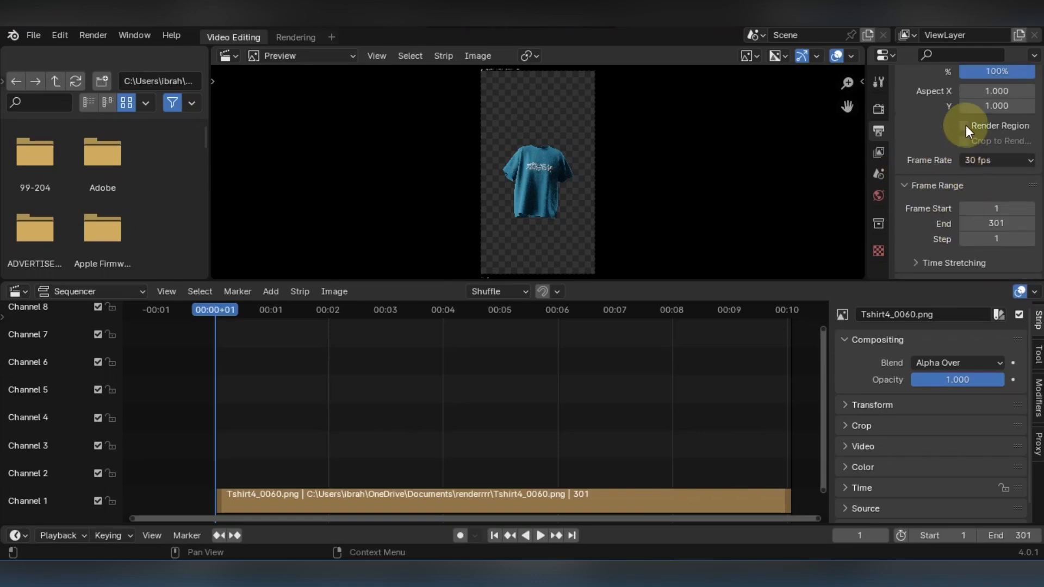